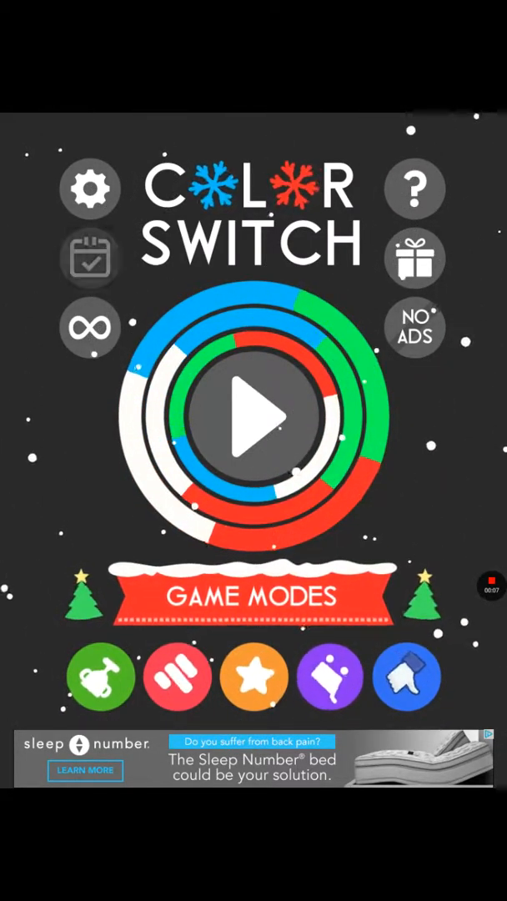
# Play a quick round scoring 1, then open Game Modes and scroll down toward Brick.
pyautogui.click(254, 416)
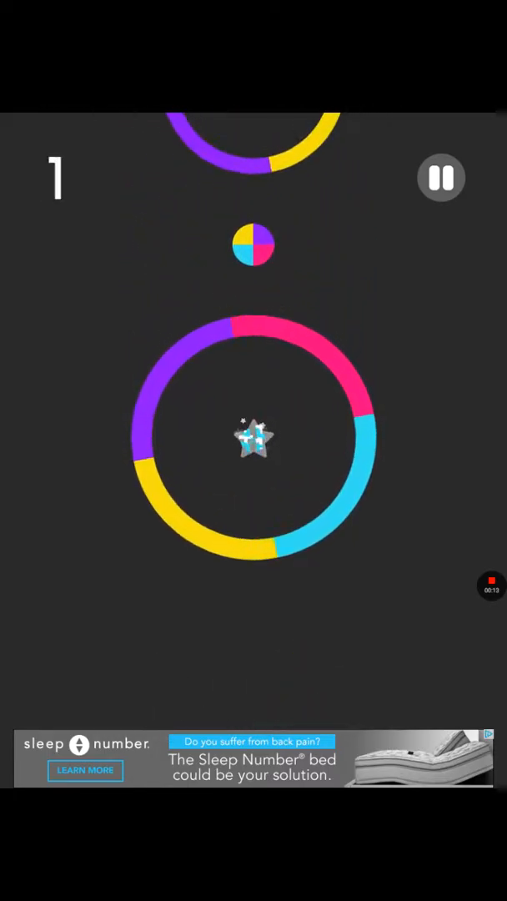
pyautogui.click(254, 438)
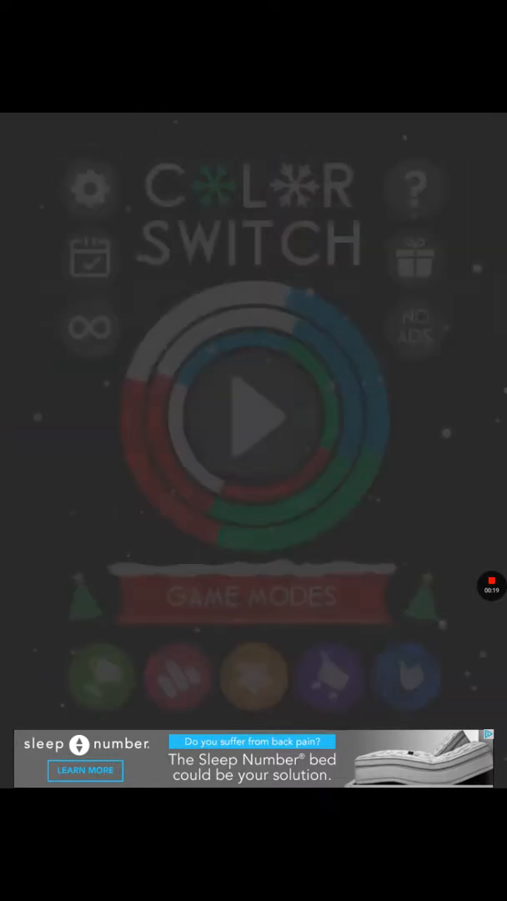
pyautogui.click(253, 596)
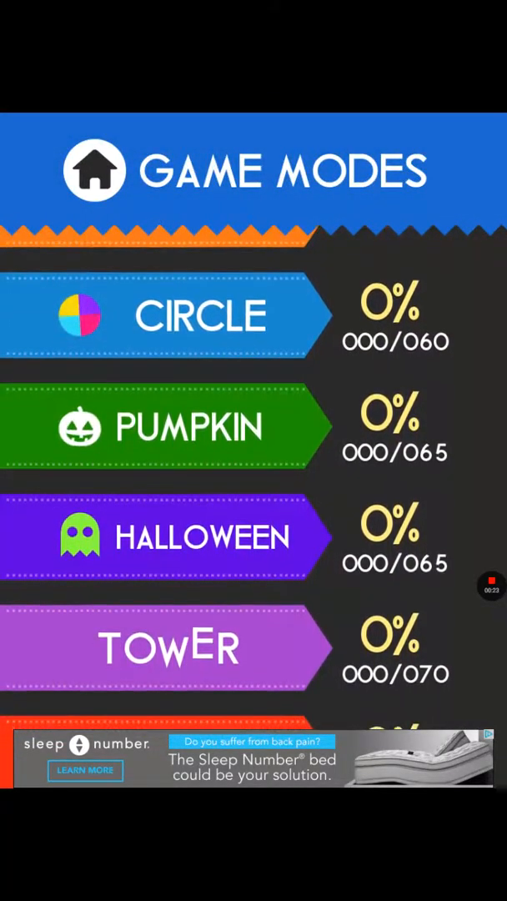
pyautogui.scroll(-3)
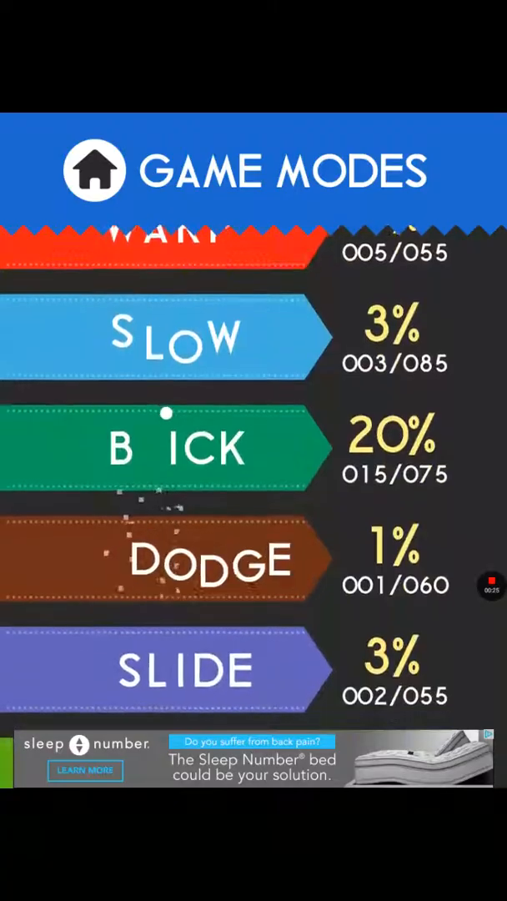
# Open Brick mode, play its levels, and exit back to the main menu.
pyautogui.click(159, 443)
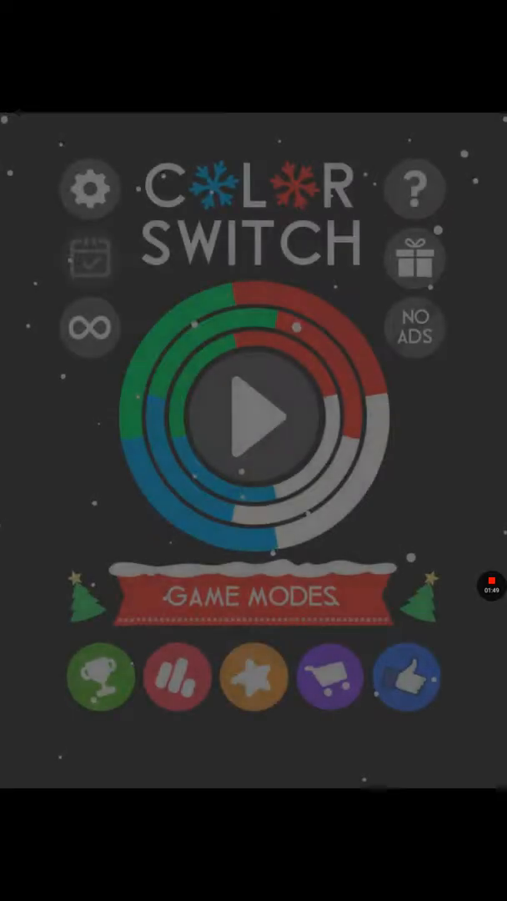
# Open Warp from the game modes list and play level 6 until failing.
pyautogui.click(254, 598)
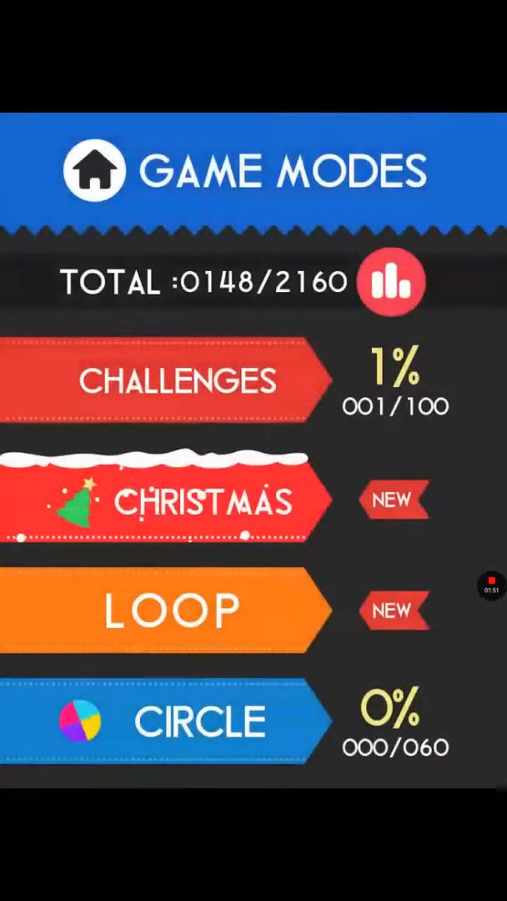
pyautogui.scroll(-3)
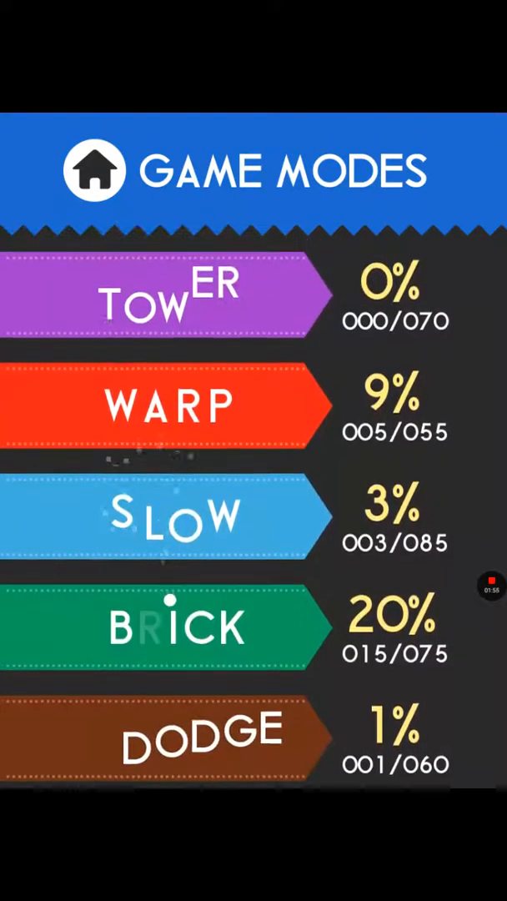
pyautogui.click(159, 407)
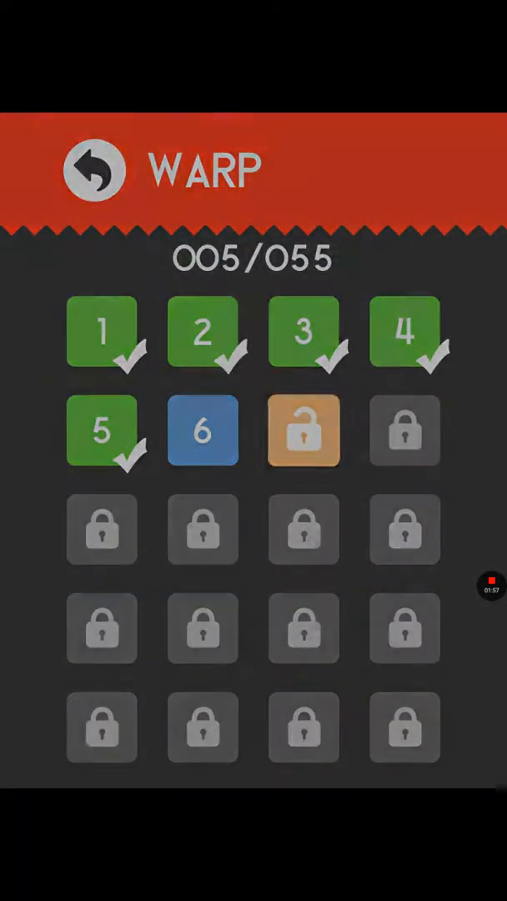
pyautogui.click(202, 429)
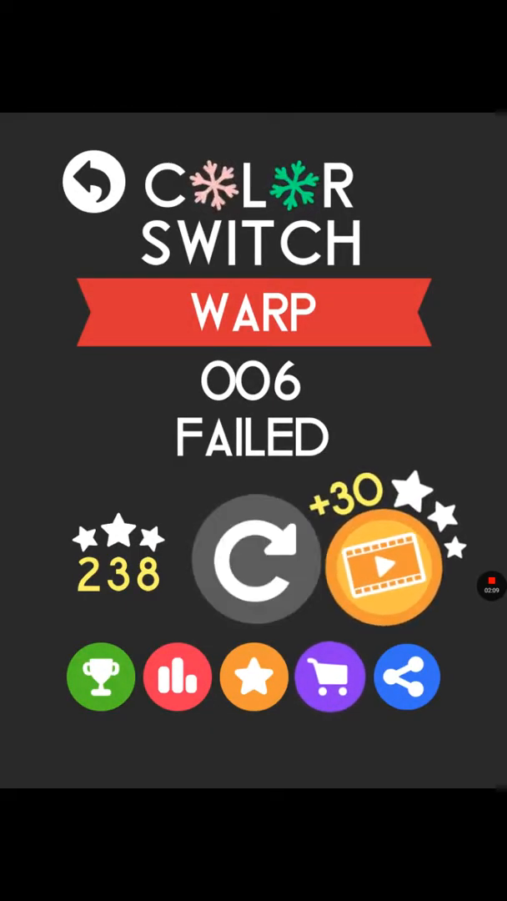
# Retry Warp and play until the failure screen shows 001.
pyautogui.click(254, 558)
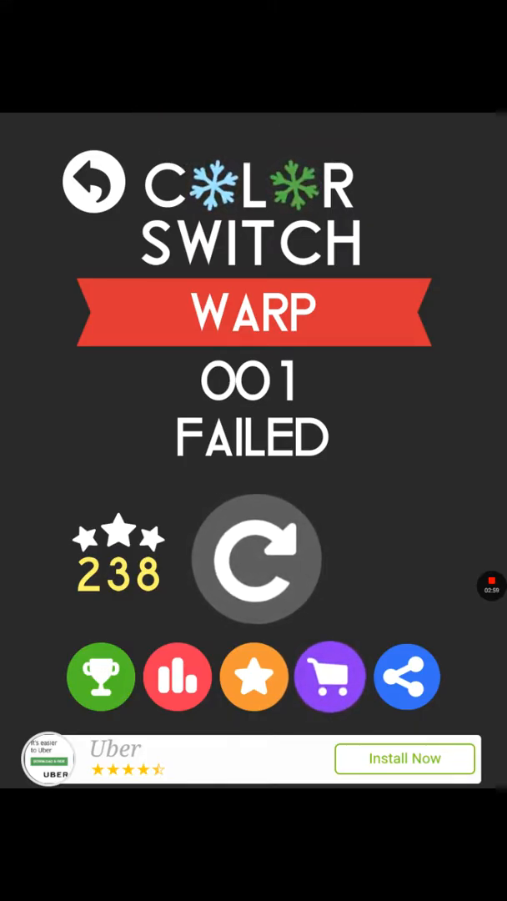
# Back out of the Warp failure screen to the scrolled game modes list.
pyautogui.click(254, 558)
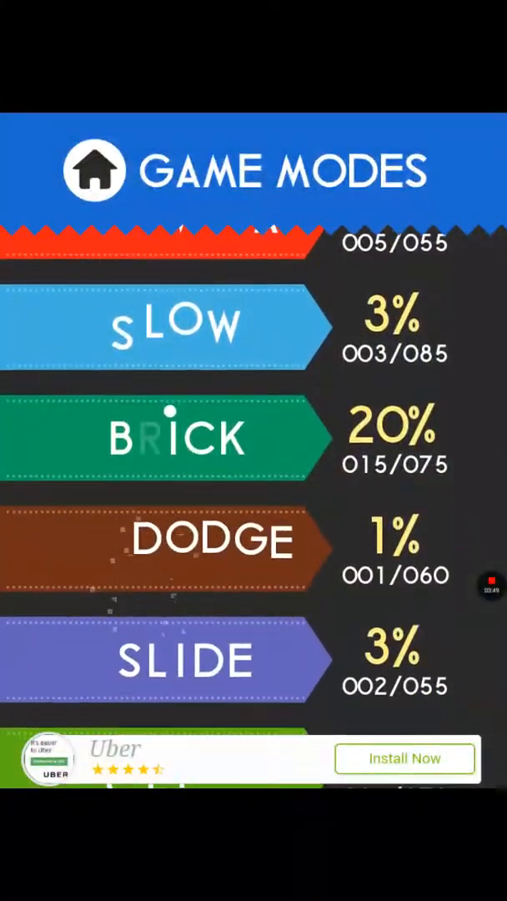
# Check Brick's levels (15 of 75 cleared), then scroll the modes list down to Control.
pyautogui.click(172, 436)
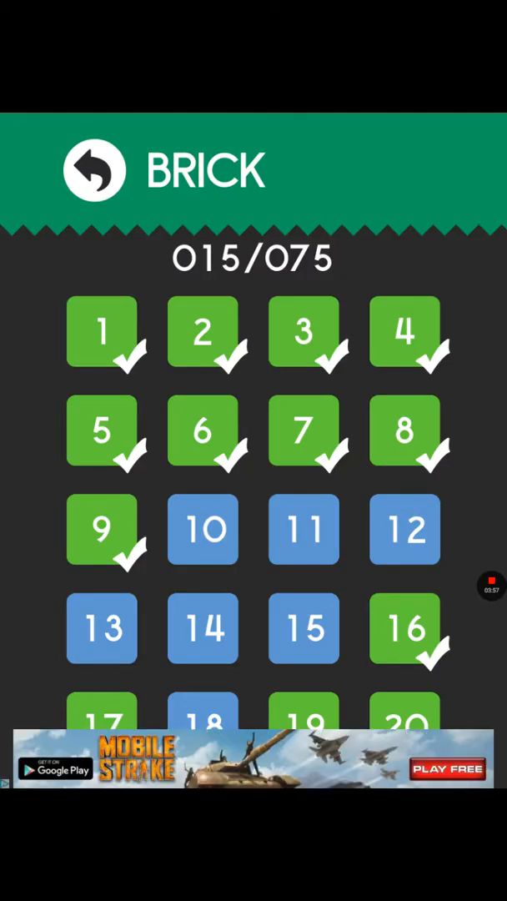
pyautogui.click(88, 170)
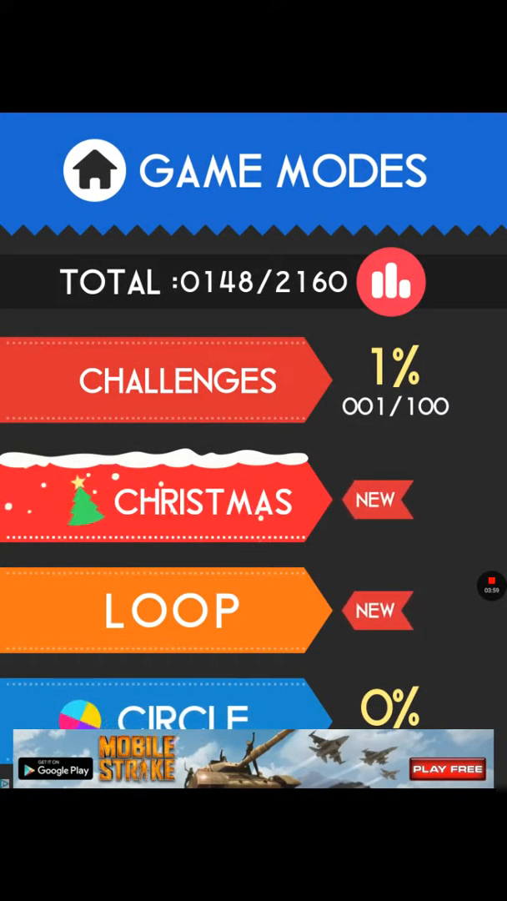
pyautogui.scroll(-3)
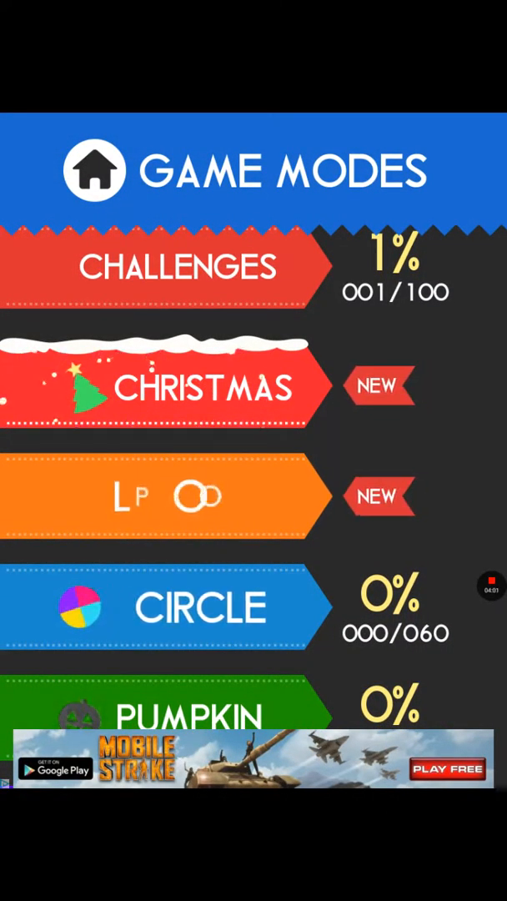
pyautogui.scroll(-3)
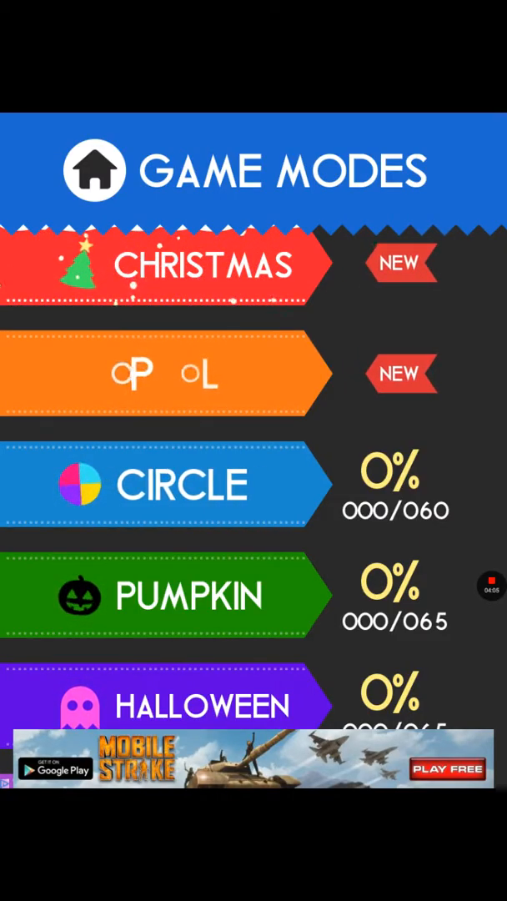
pyautogui.scroll(-3)
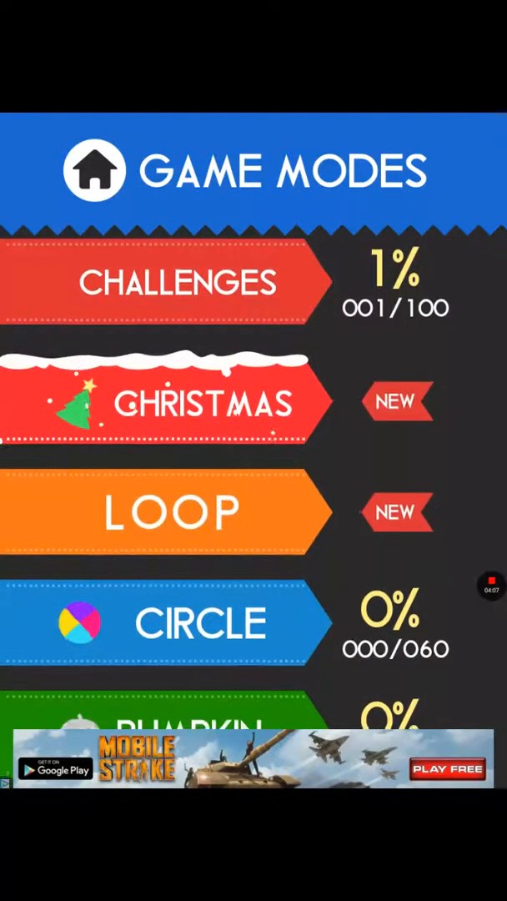
pyautogui.scroll(-3)
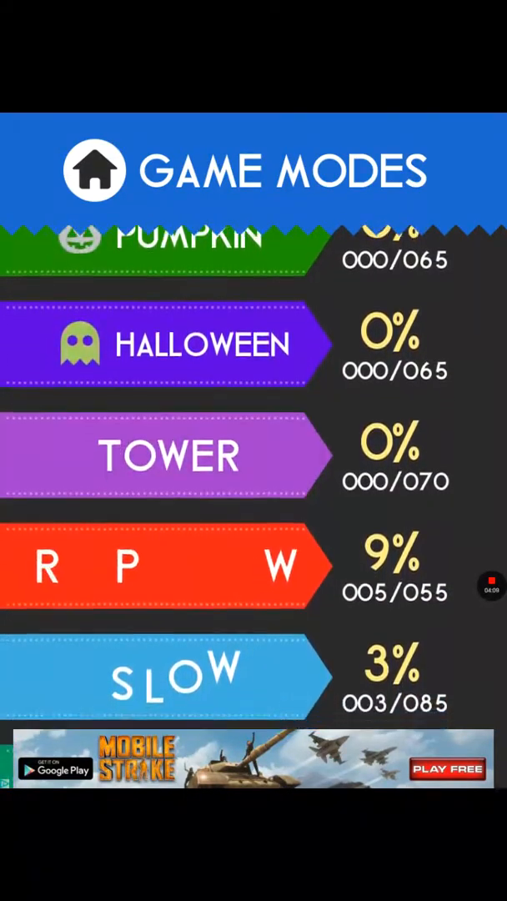
pyautogui.scroll(-3)
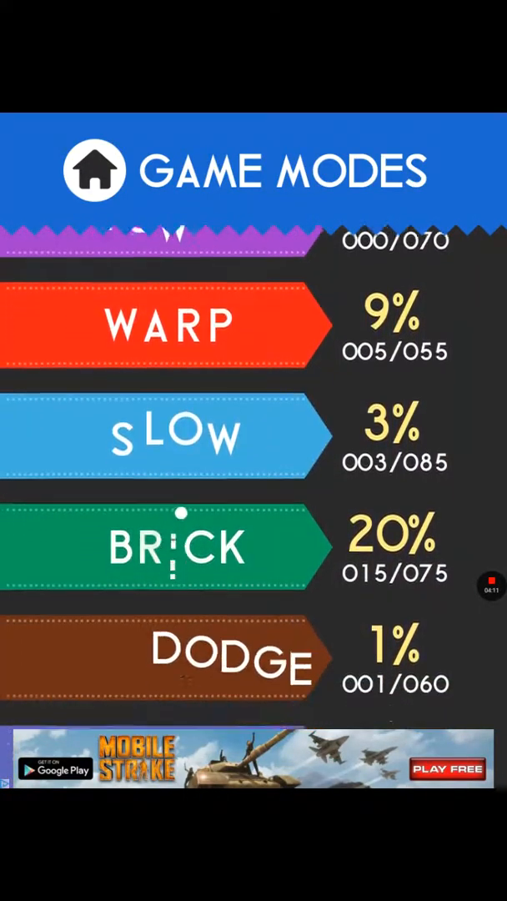
pyautogui.scroll(-3)
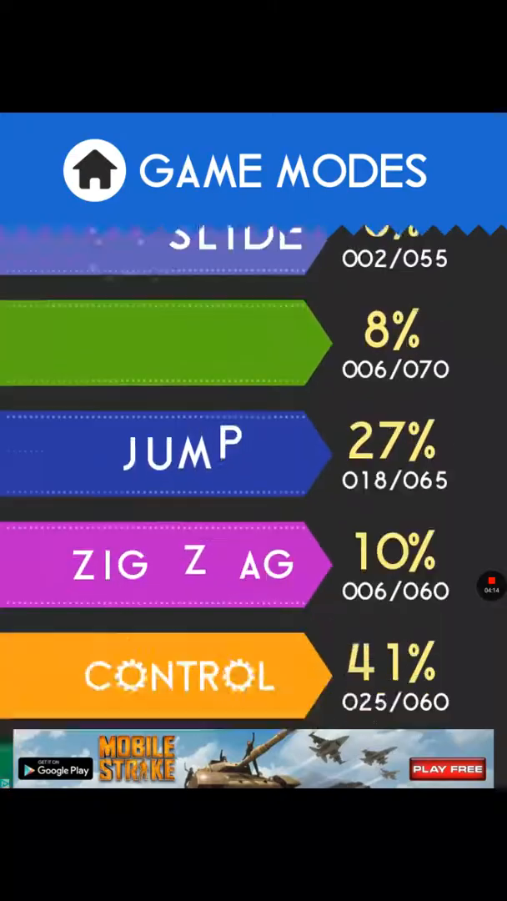
# Play a Control level, then attempt Control level 26 from the level grid until failing.
pyautogui.click(167, 677)
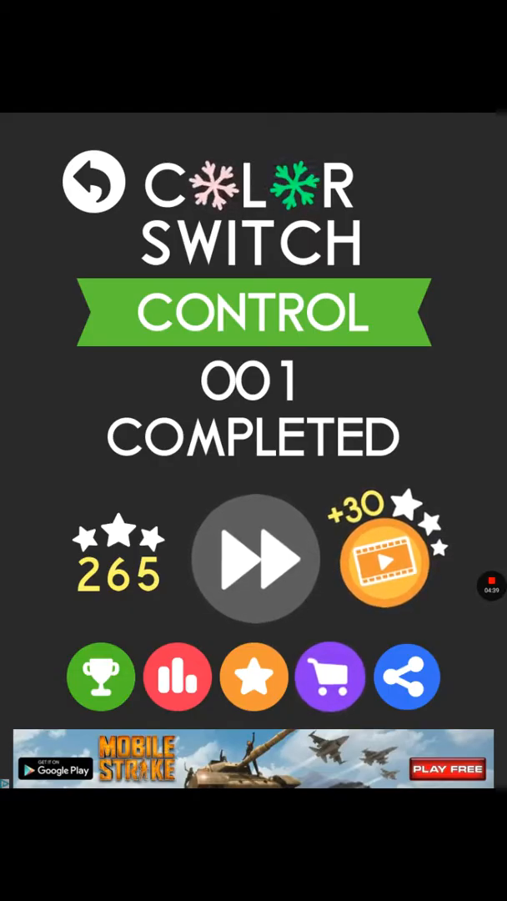
pyautogui.click(91, 181)
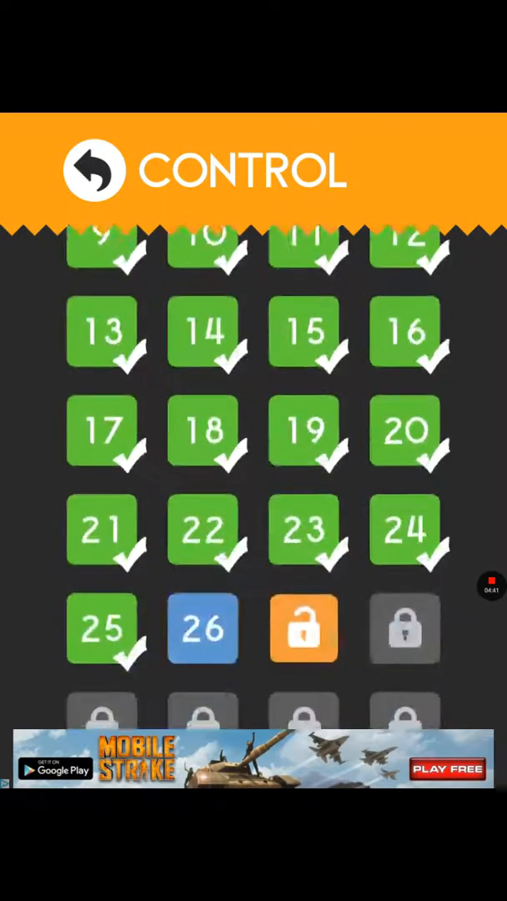
pyautogui.click(203, 628)
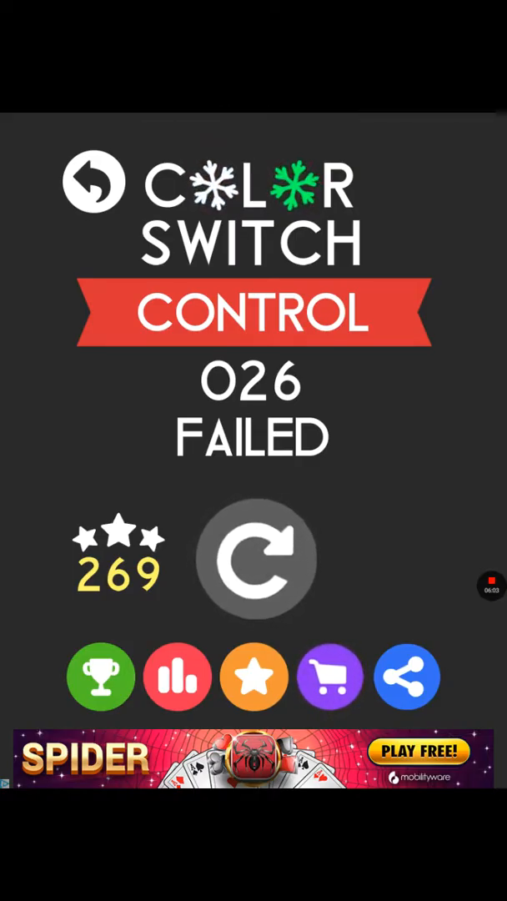
# Go back to Game Modes and play Christmas level 1, retrying until cleared (1 of 50).
pyautogui.click(94, 188)
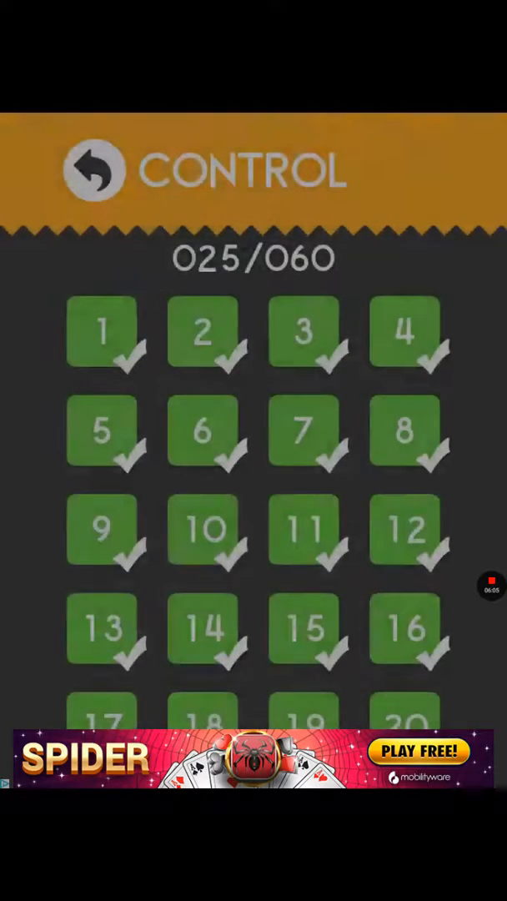
pyautogui.click(92, 170)
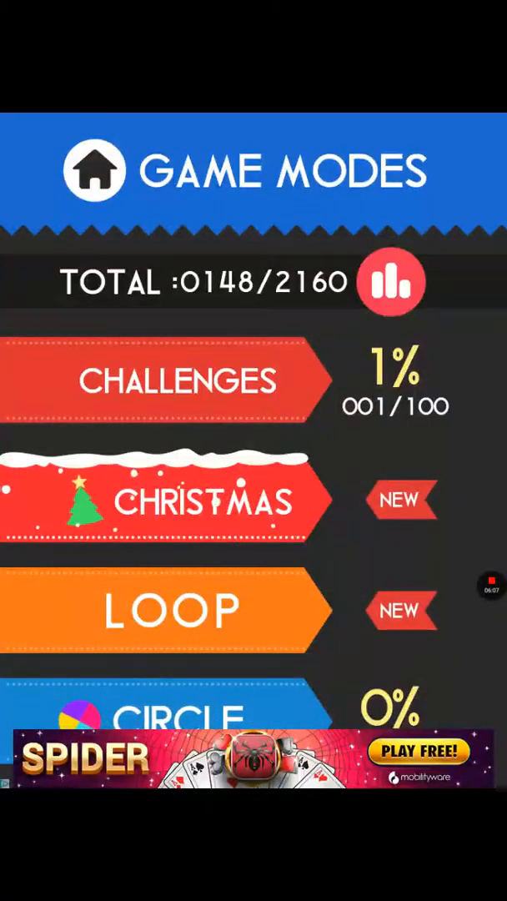
pyautogui.click(167, 502)
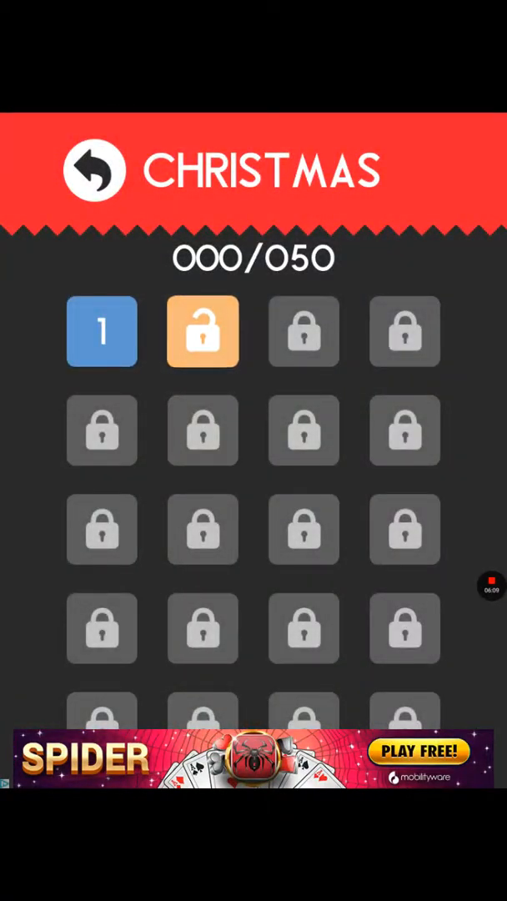
pyautogui.click(101, 331)
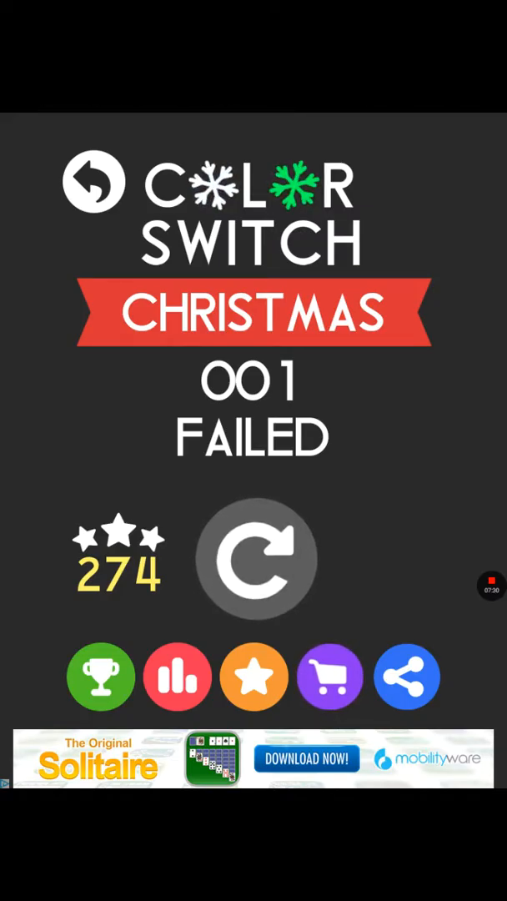
pyautogui.click(253, 761)
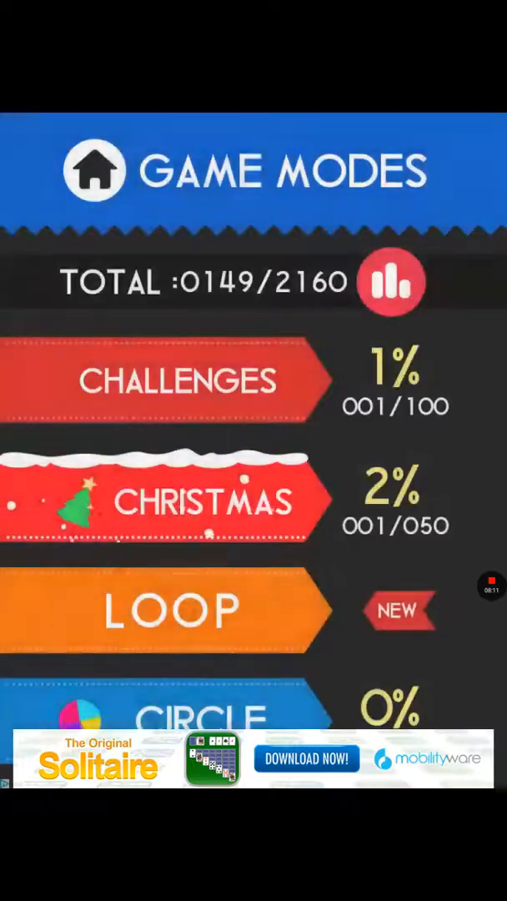
# Scroll down to Loop mode and play its first level until failing.
pyautogui.scroll(-3)
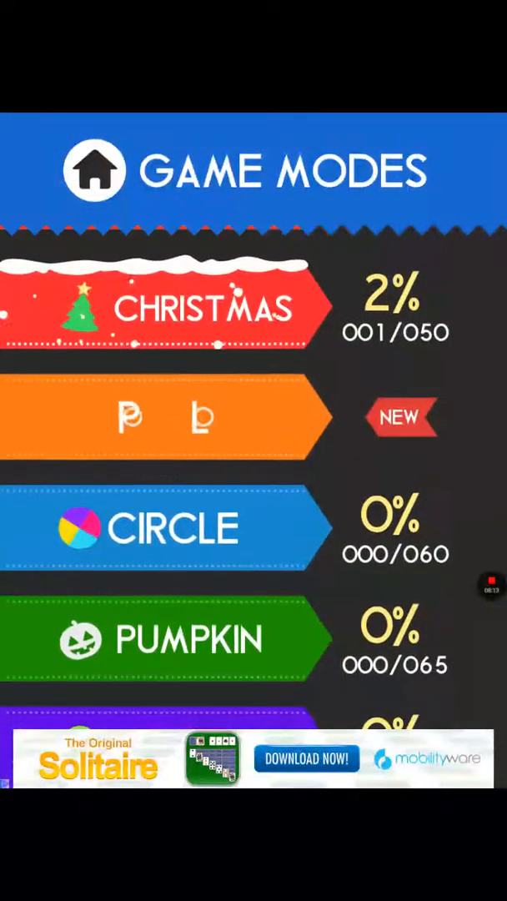
pyautogui.scroll(-3)
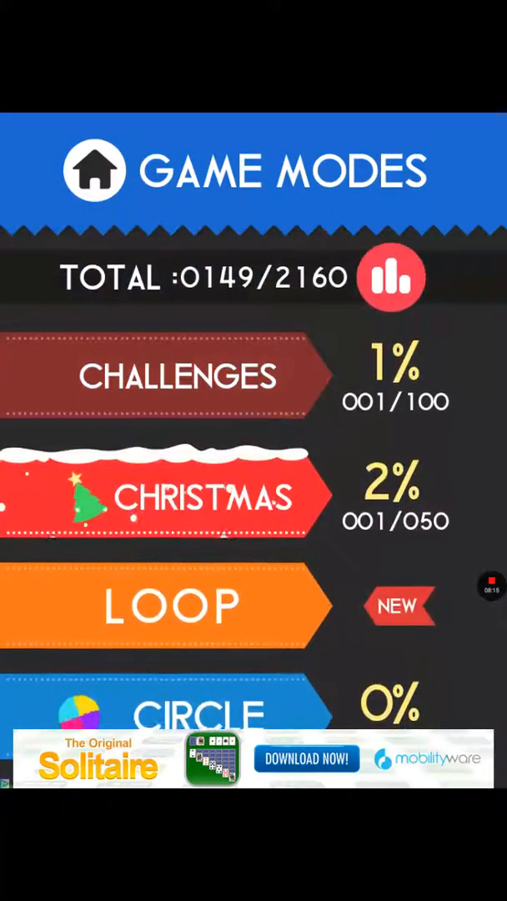
pyautogui.click(167, 605)
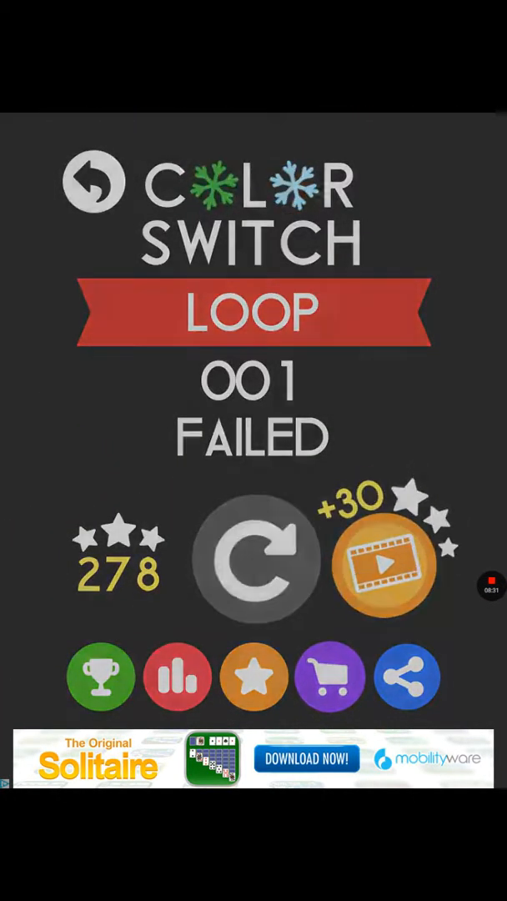
# Retry Loop level 1, dismiss the pizzeria ad, and open the Solitaire store listing.
pyautogui.click(253, 558)
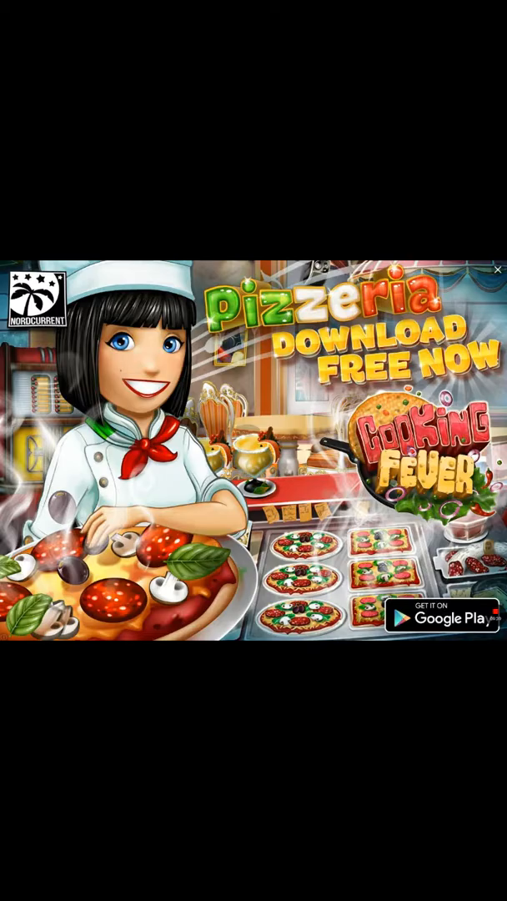
pyautogui.click(497, 271)
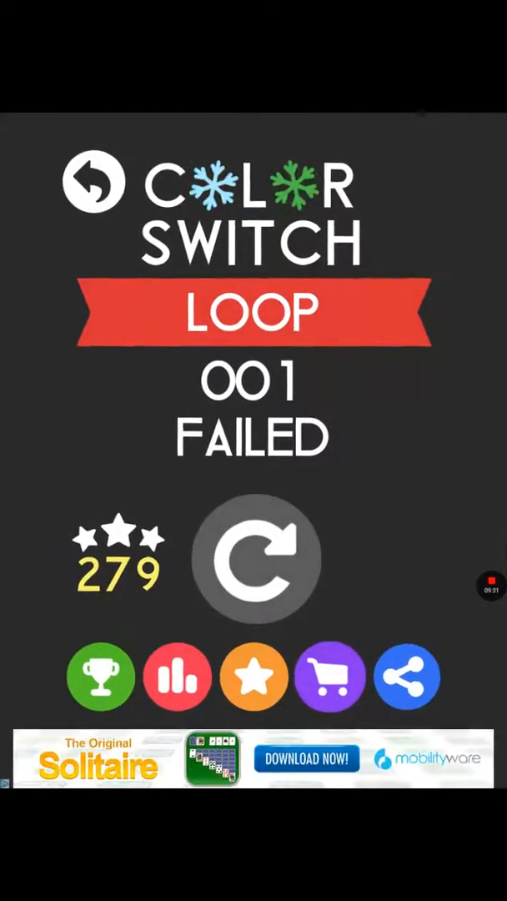
pyautogui.click(254, 759)
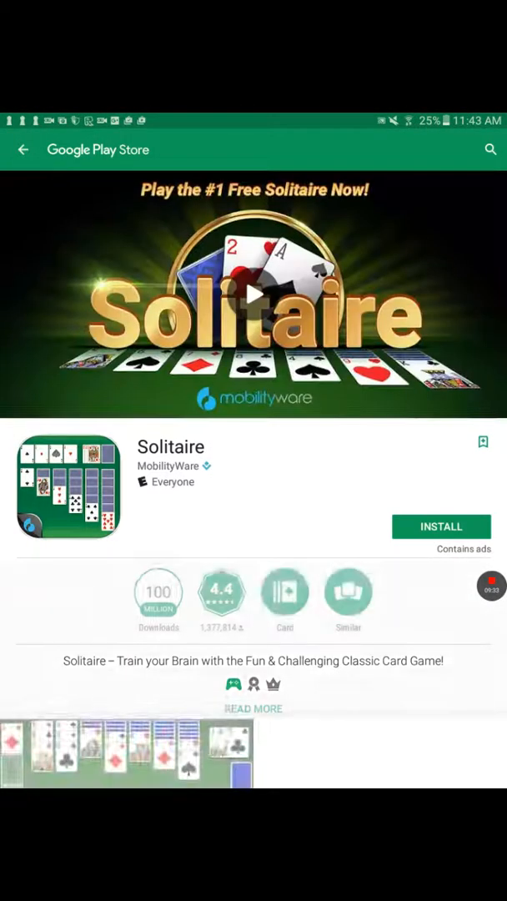